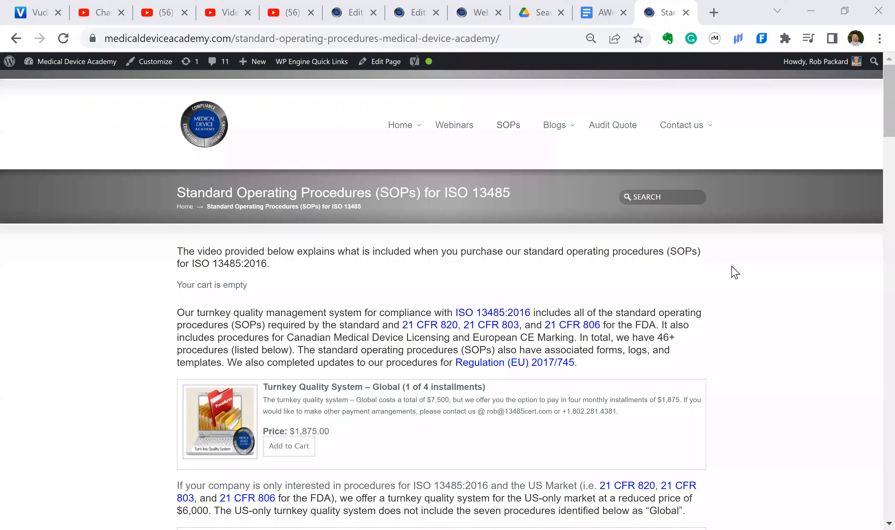
mouse_move(711, 267)
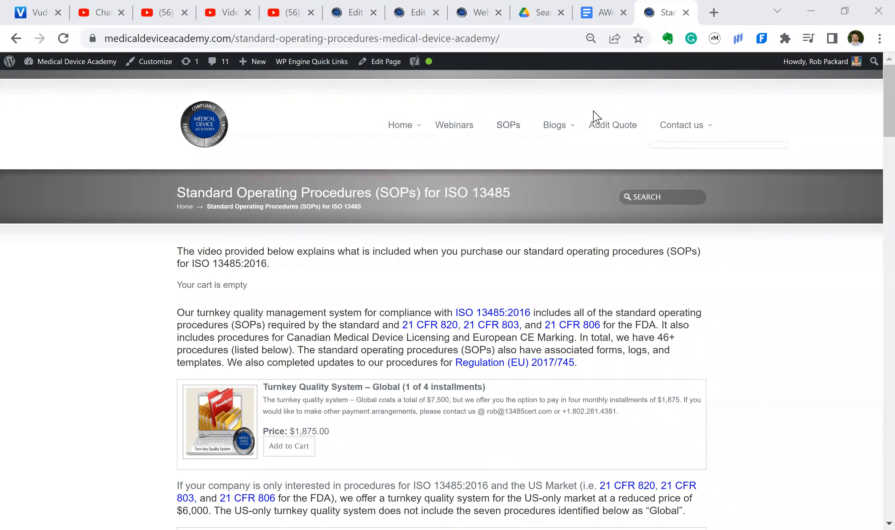
mouse_move(507, 124)
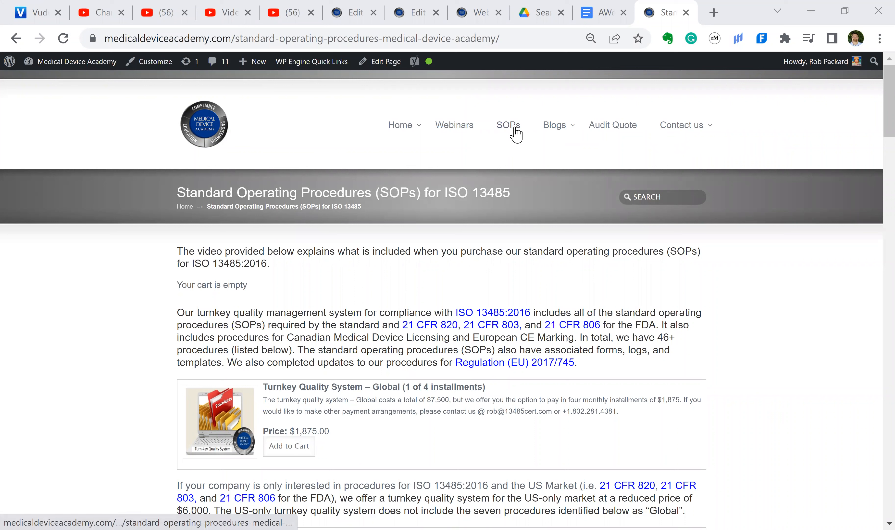
mouse_move(455, 189)
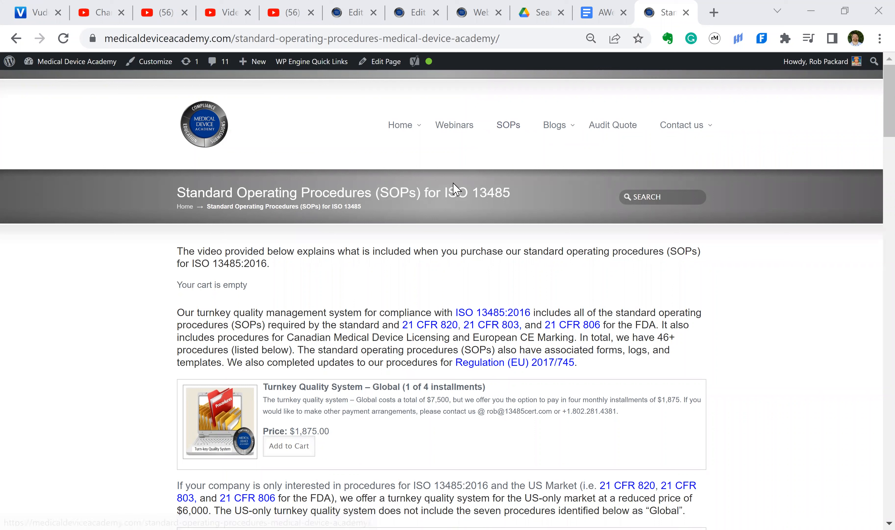
mouse_move(299, 443)
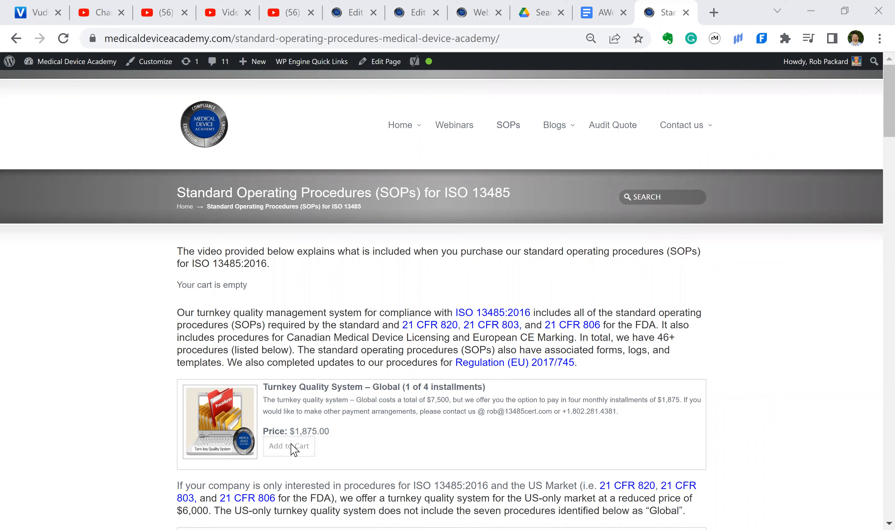
- Add the Turnkey Quality System – Global installment to the cart, totalling $1,875.00
click(289, 446)
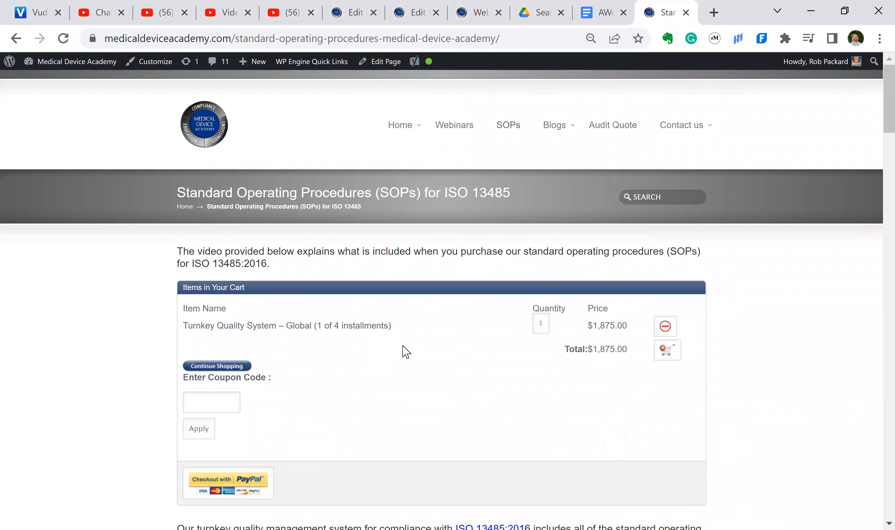
mouse_move(350, 333)
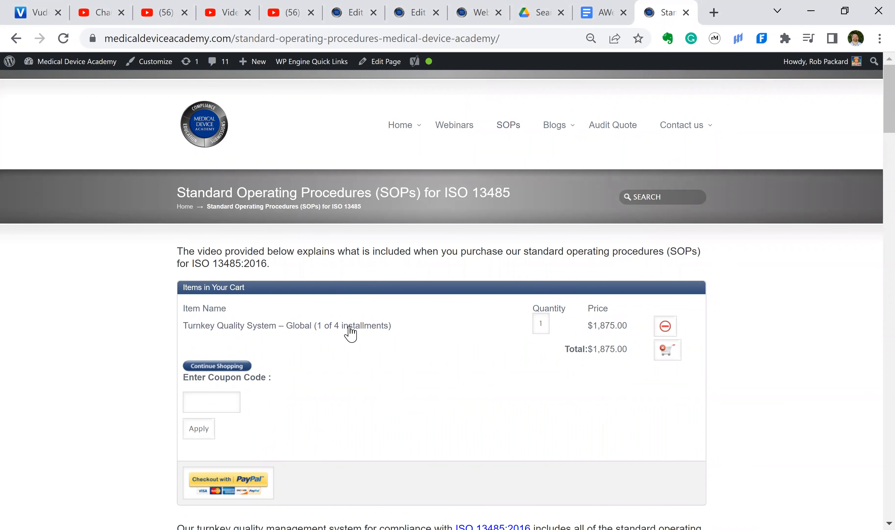
mouse_move(619, 382)
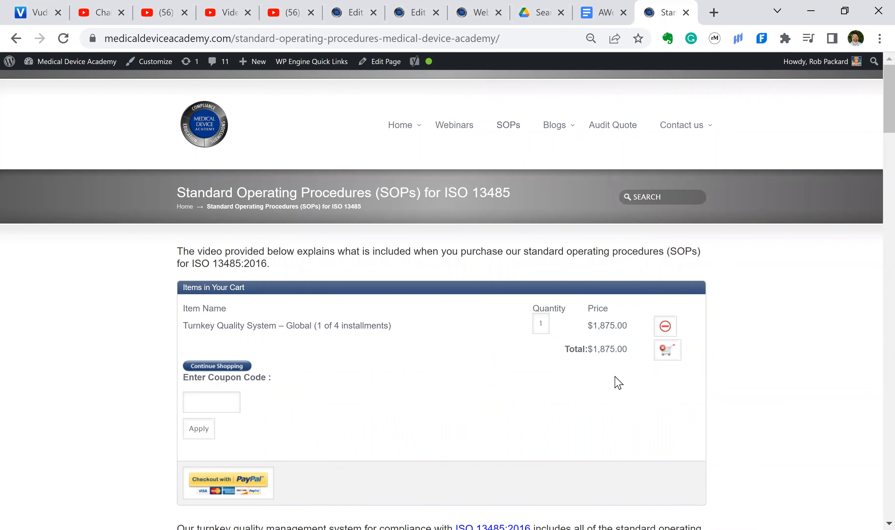
mouse_move(610, 383)
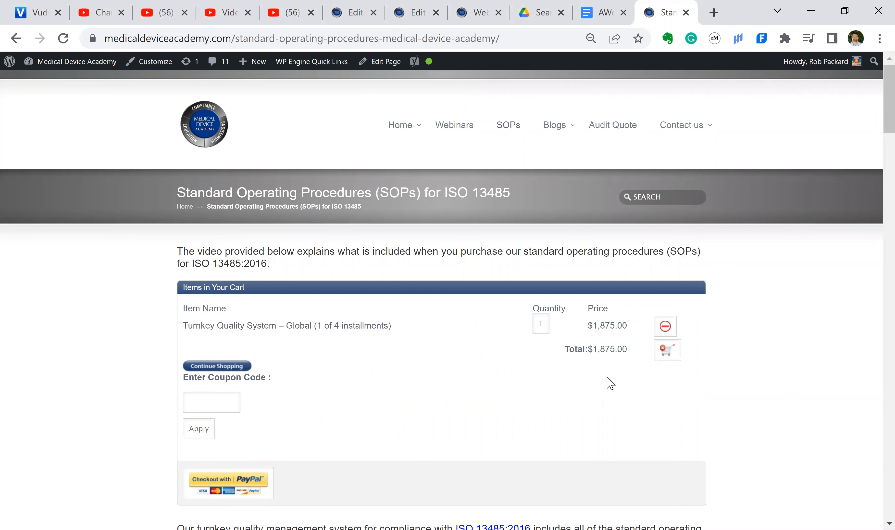
mouse_move(606, 384)
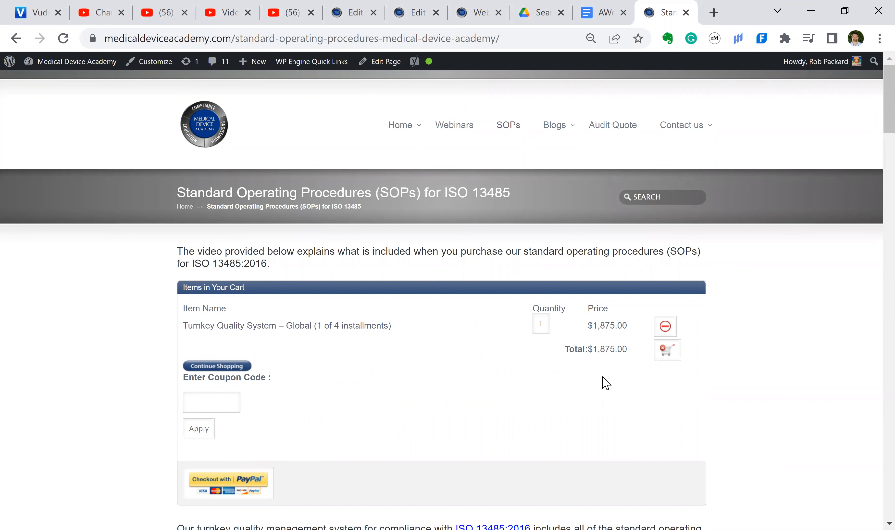
mouse_move(507, 389)
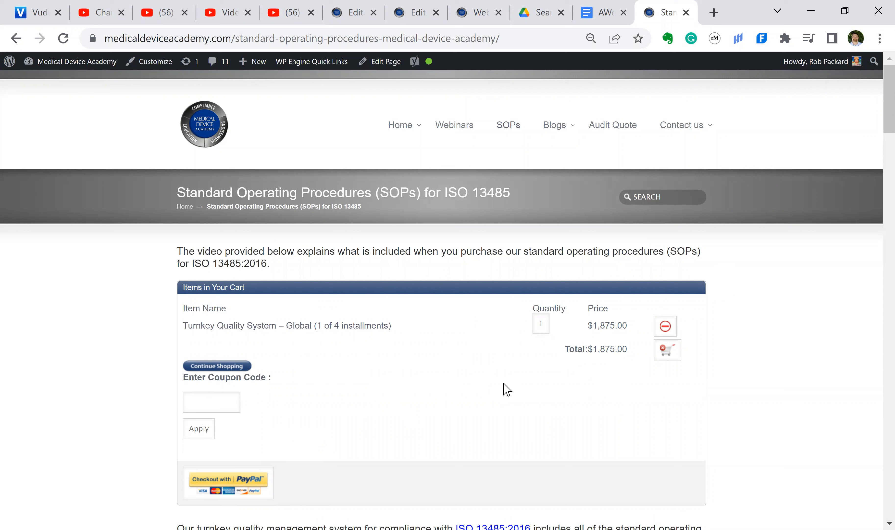
- Scroll to the US Only $1,500 installment offer and the discount-code paragraph below the cart
scroll(down, 3)
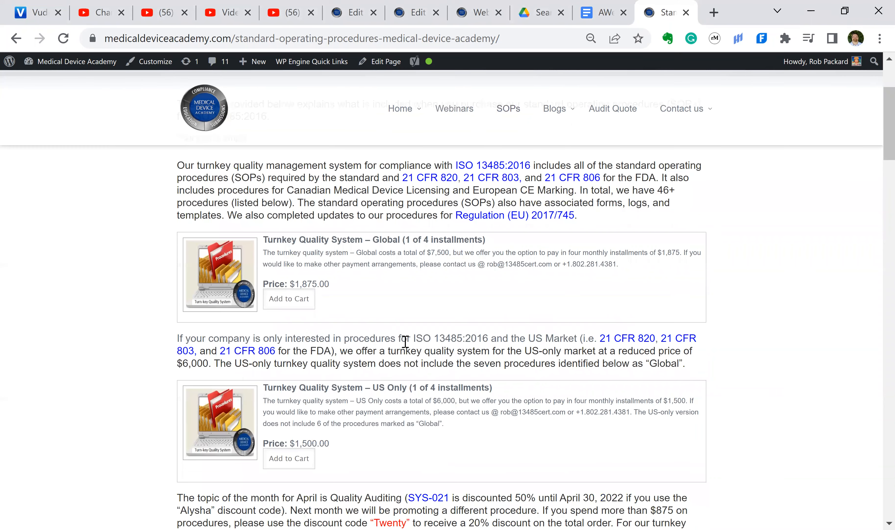
scroll(down, 3)
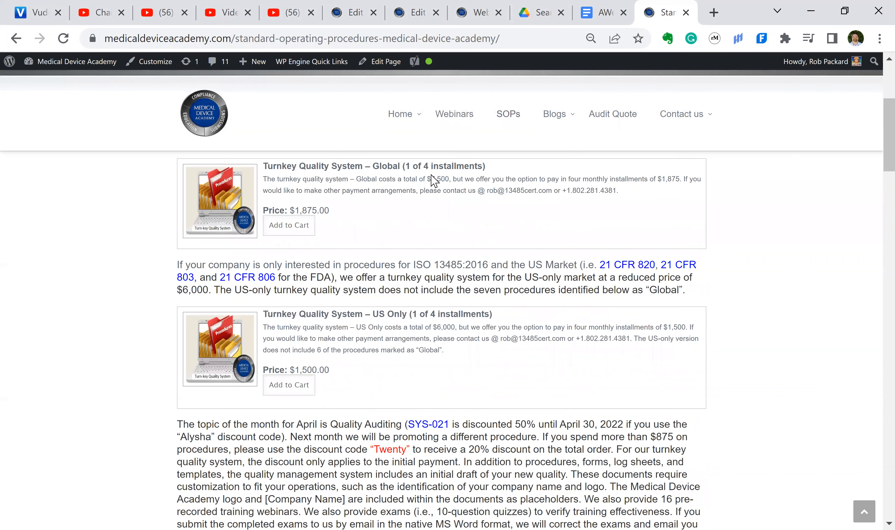
mouse_move(440, 327)
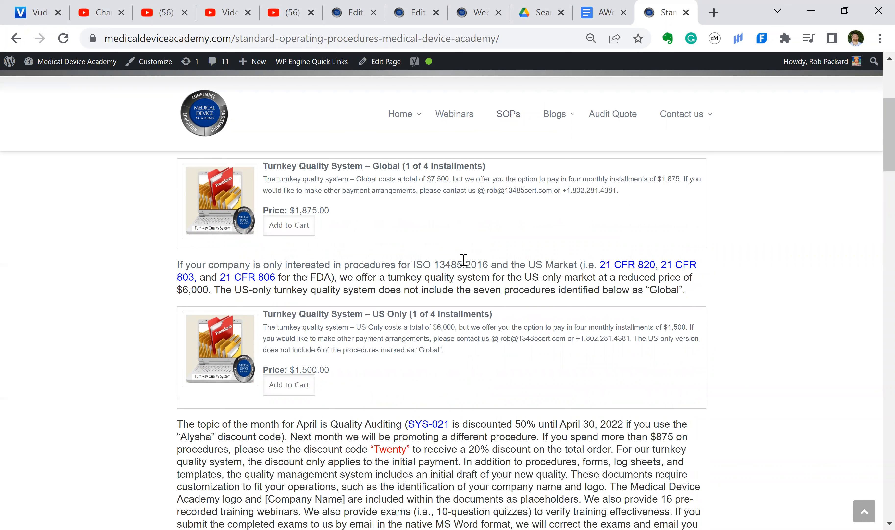
mouse_move(403, 235)
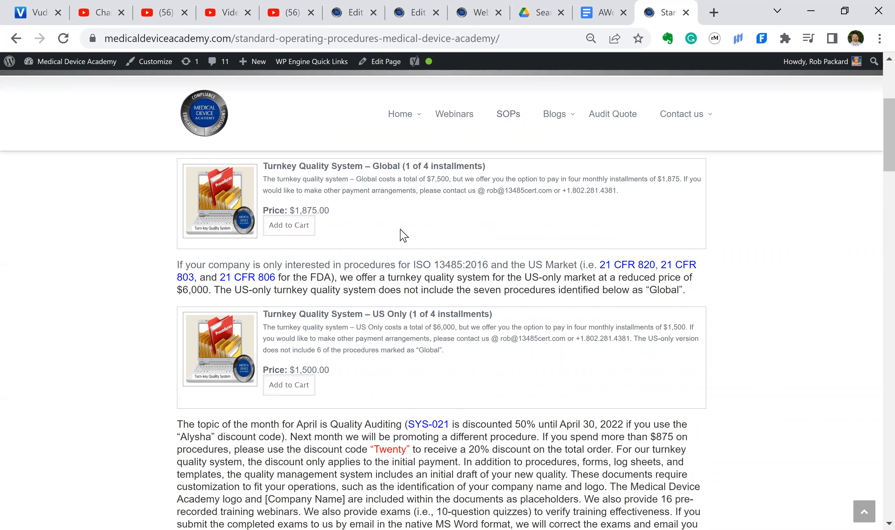
- Scroll through the training webinar list and SYS procedure links down to SYS-052 Translation Procedure – Global
scroll(down, 3)
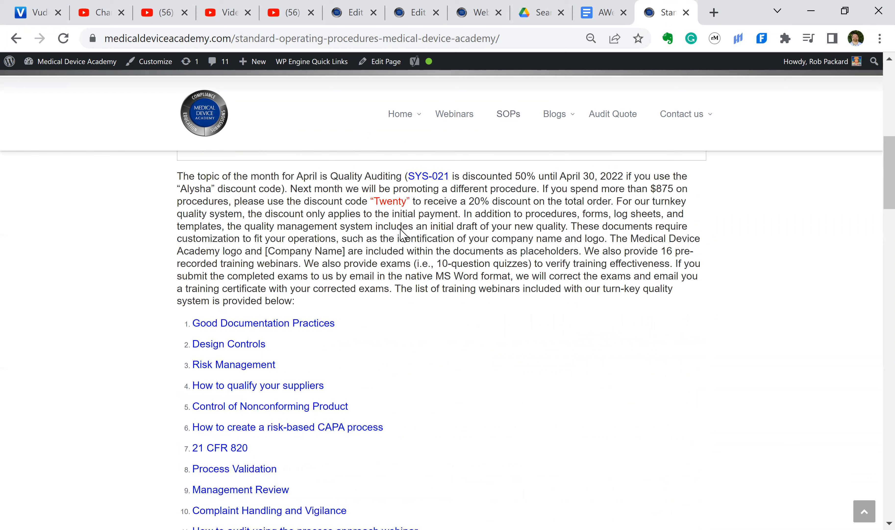
scroll(down, 3)
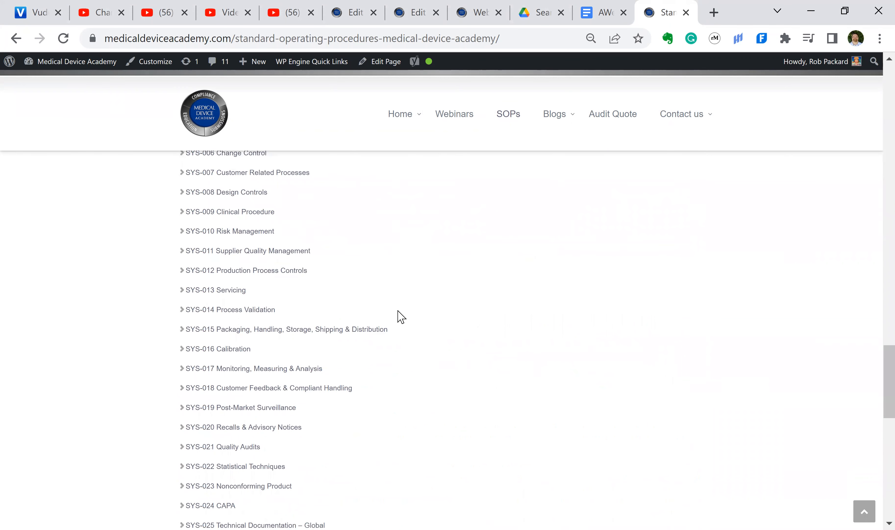
scroll(down, 3)
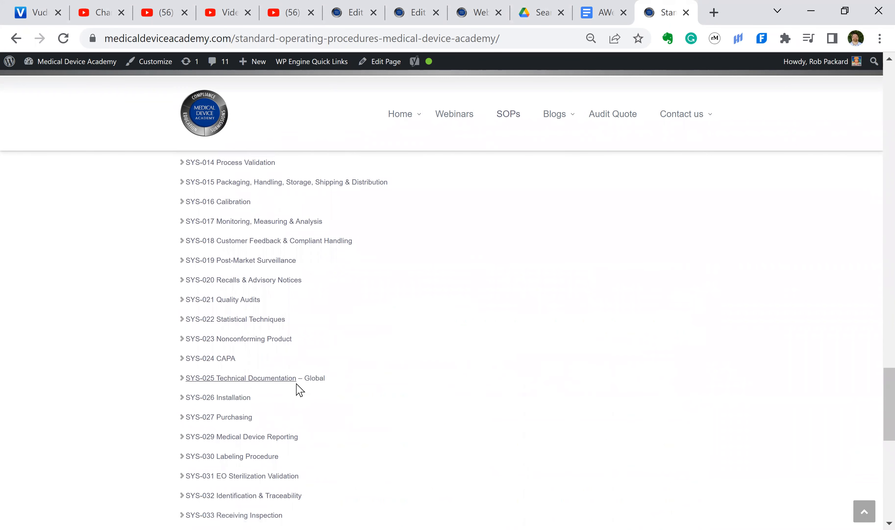
scroll(down, 3)
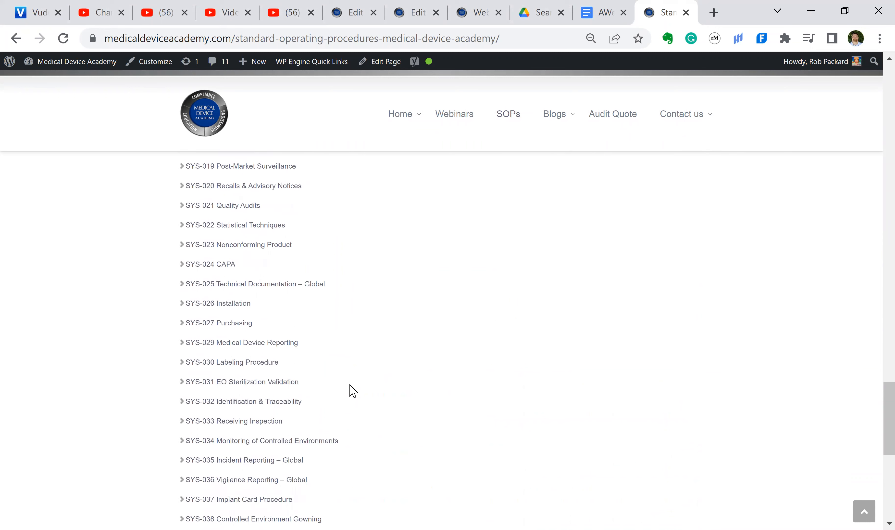
scroll(down, 3)
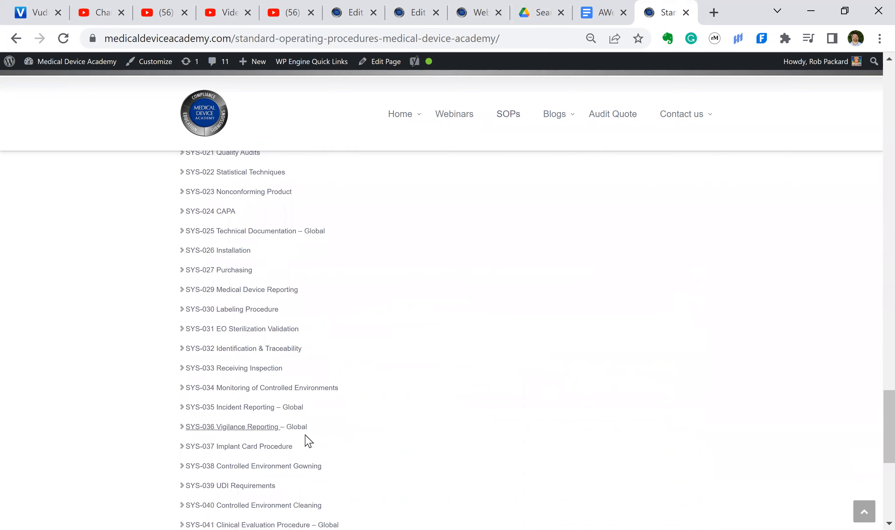
scroll(down, 3)
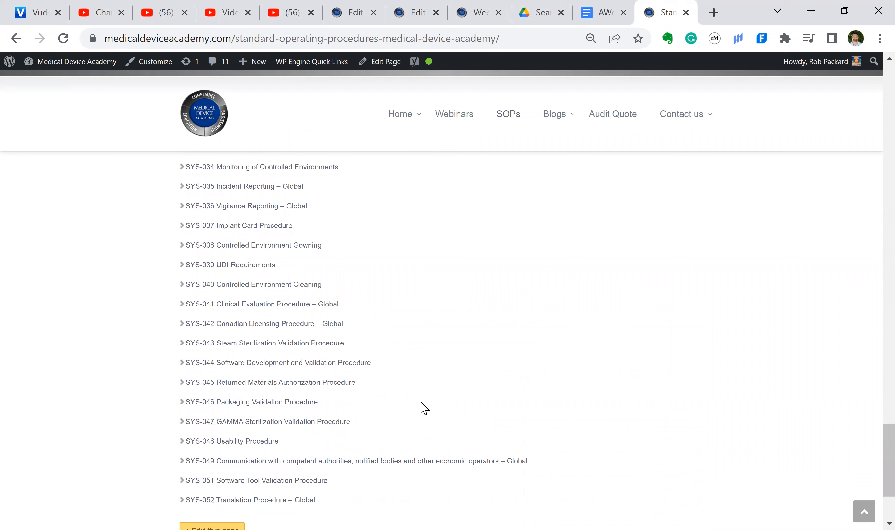
scroll(down, 3)
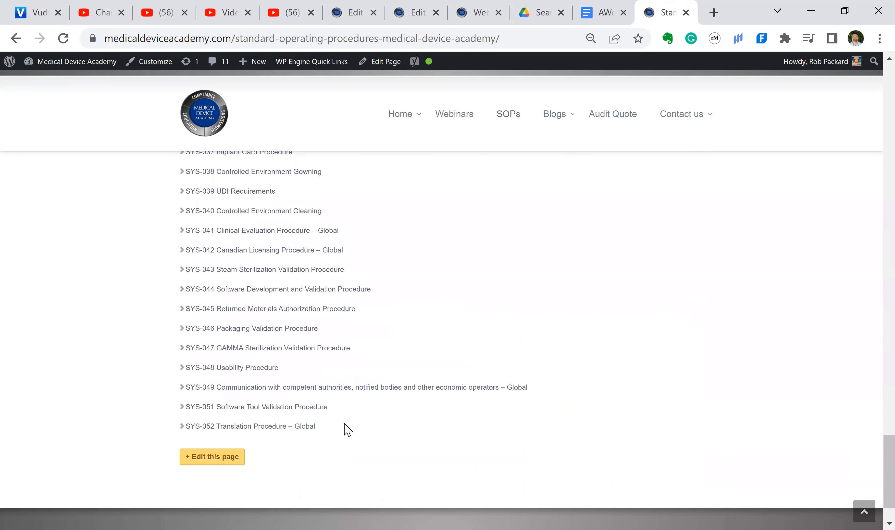
mouse_move(326, 429)
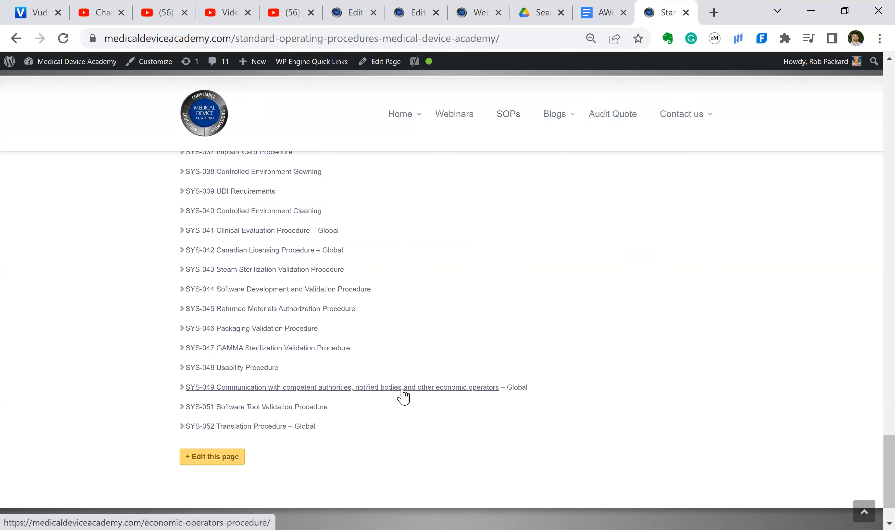
mouse_move(519, 399)
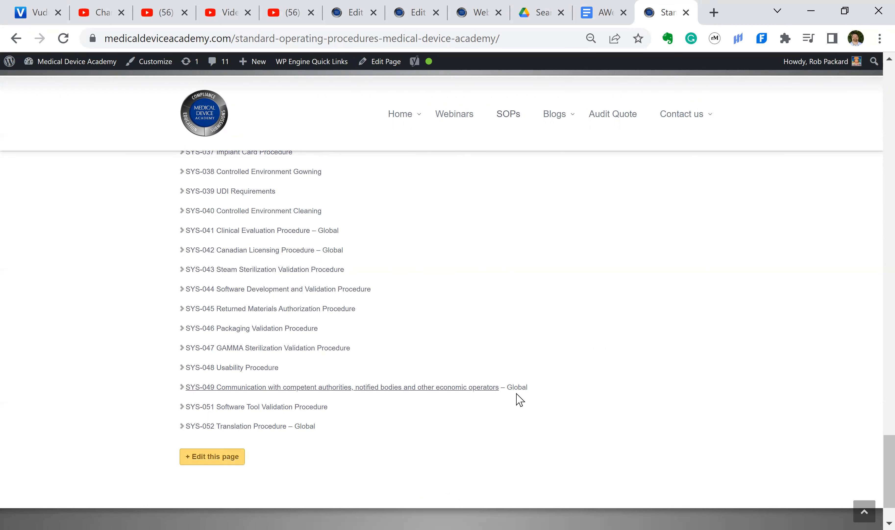
- Scroll back up past the procedure links to the download banner near the US-only offer and April discount paragraph
scroll(up, 3)
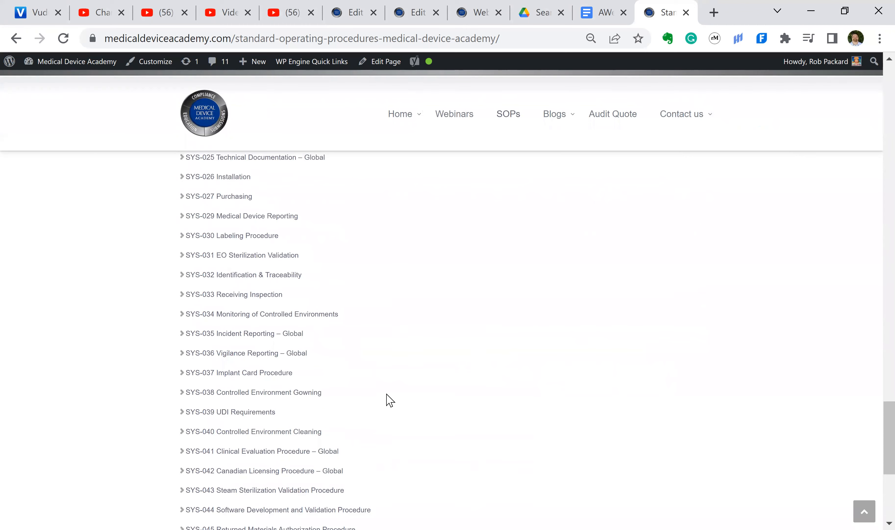
scroll(up, 3)
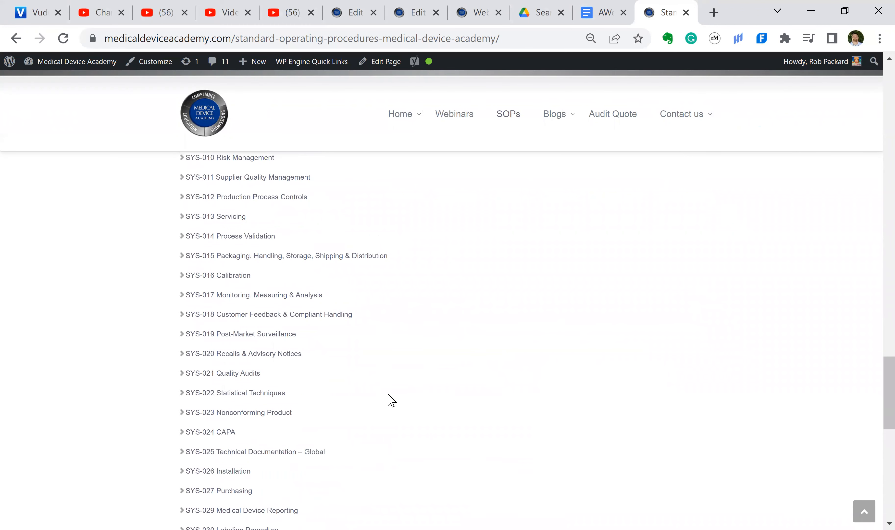
scroll(up, 3)
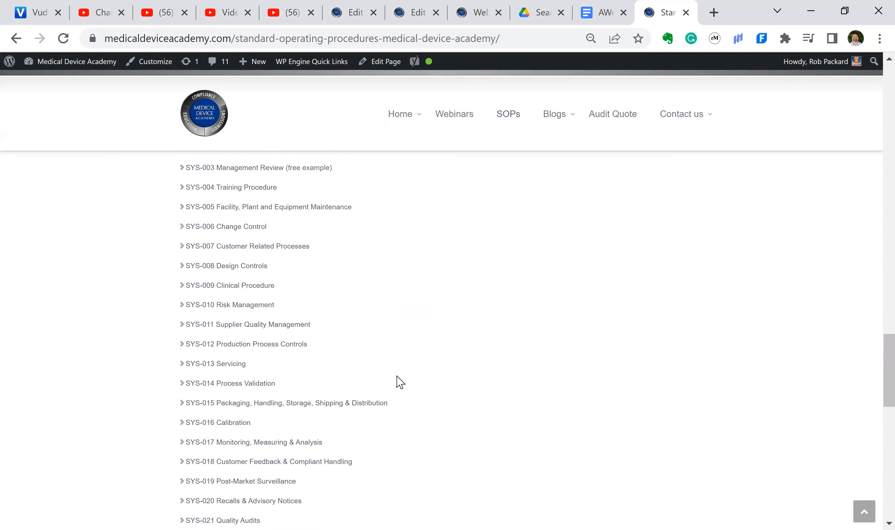
scroll(up, 3)
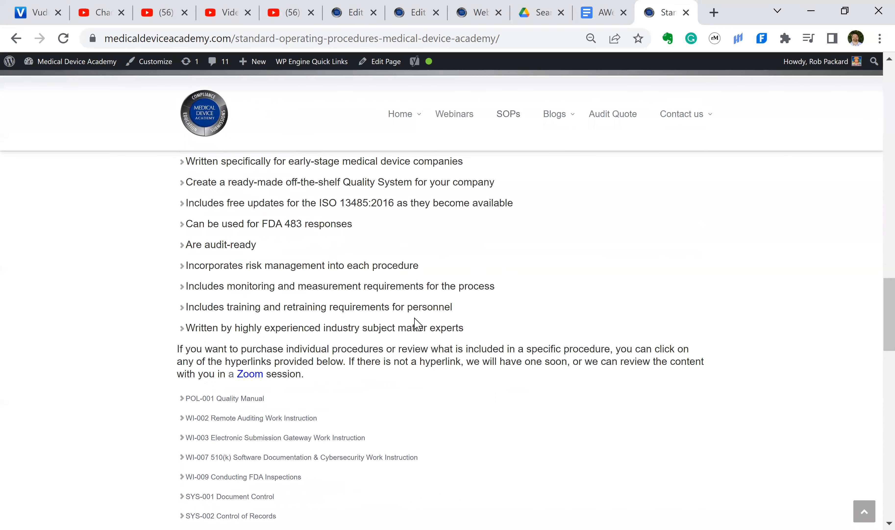
scroll(up, 3)
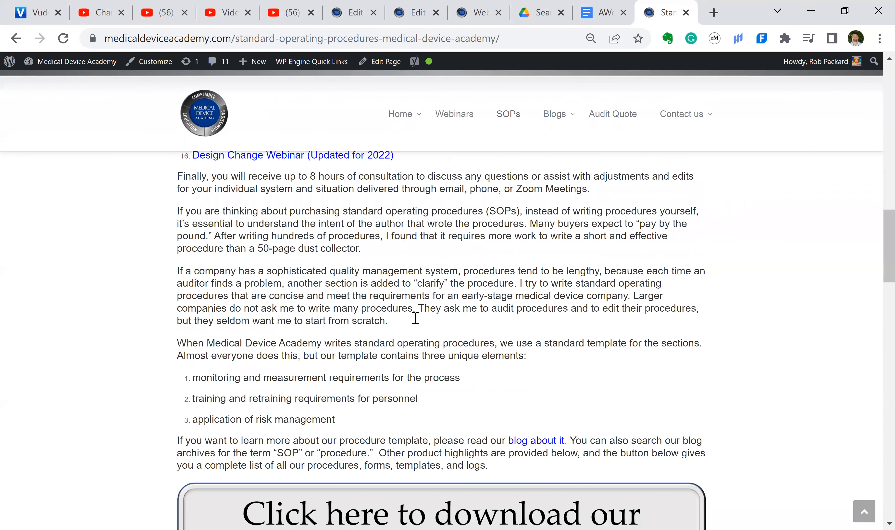
scroll(down, 3)
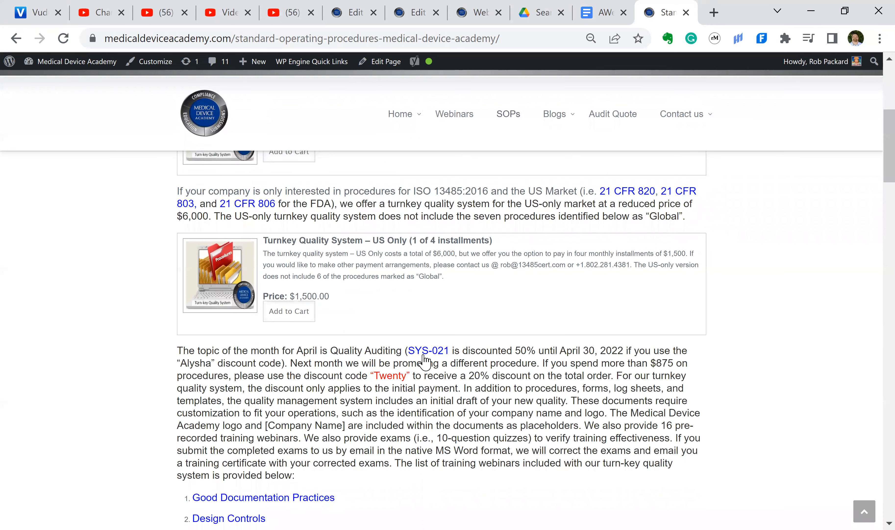
mouse_move(427, 350)
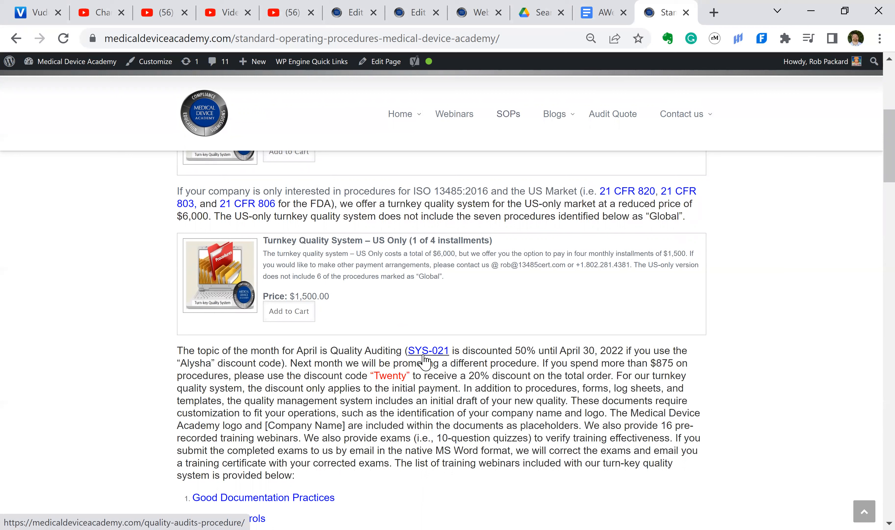
mouse_move(326, 352)
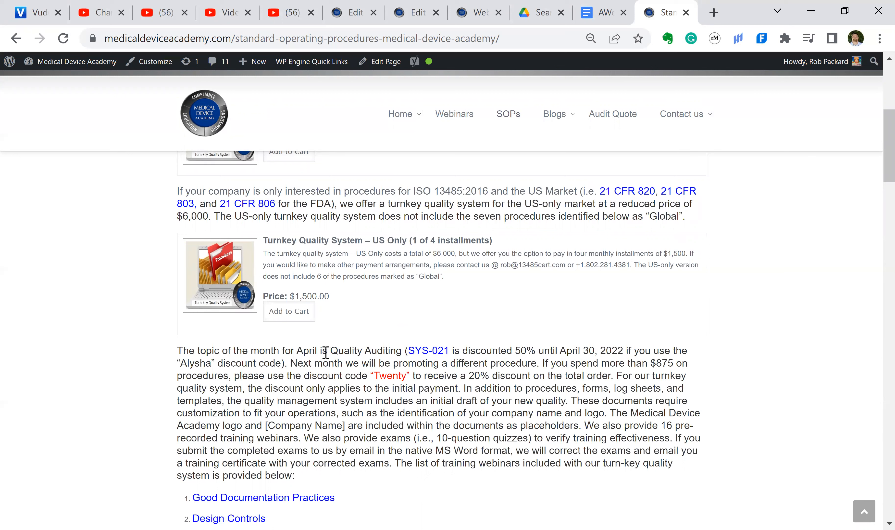
mouse_move(427, 350)
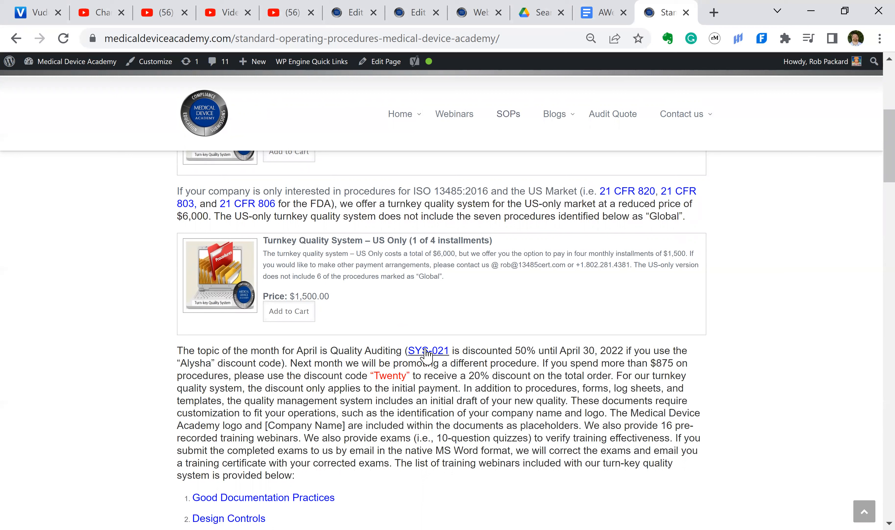
mouse_move(471, 357)
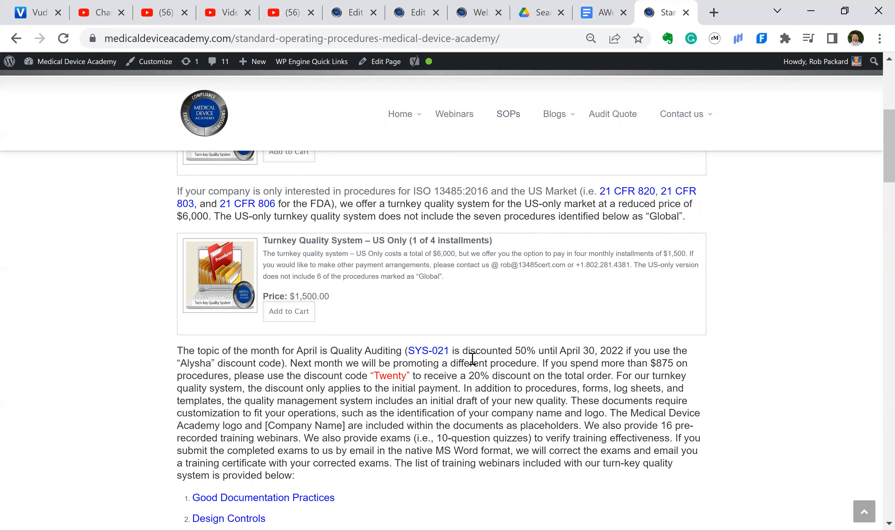
mouse_move(178, 374)
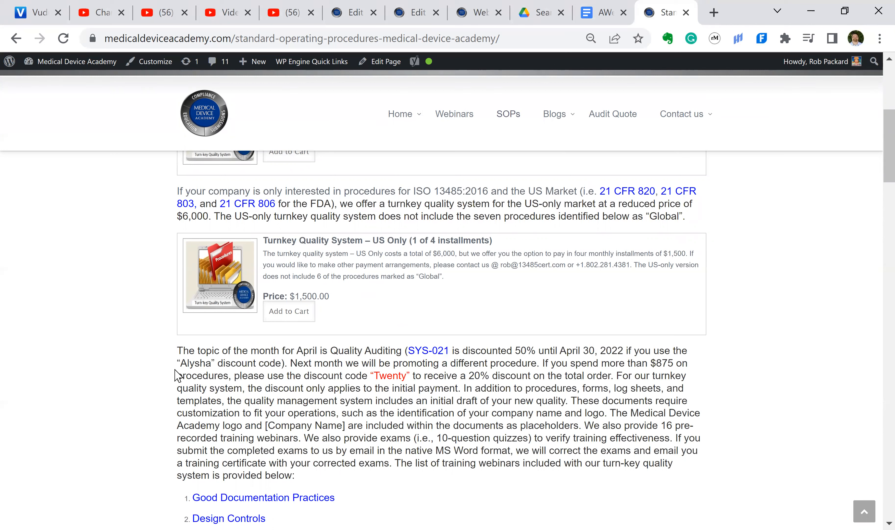
mouse_move(254, 371)
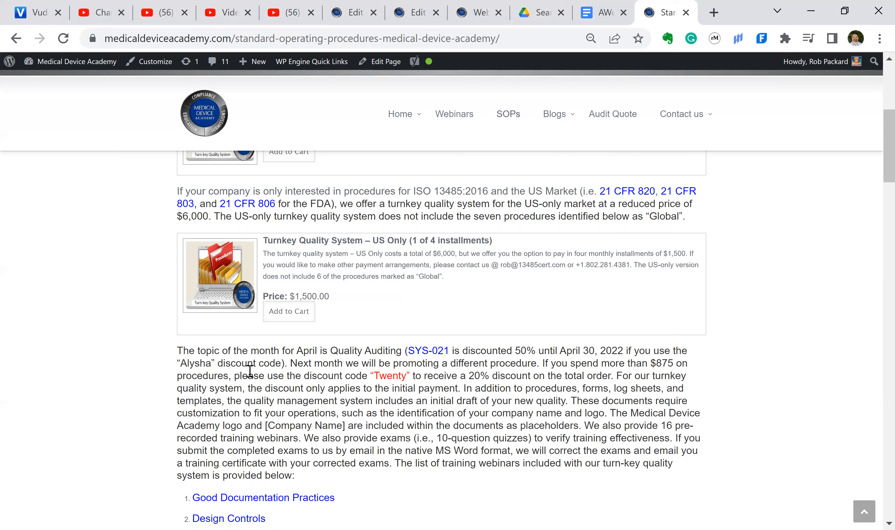
mouse_move(358, 414)
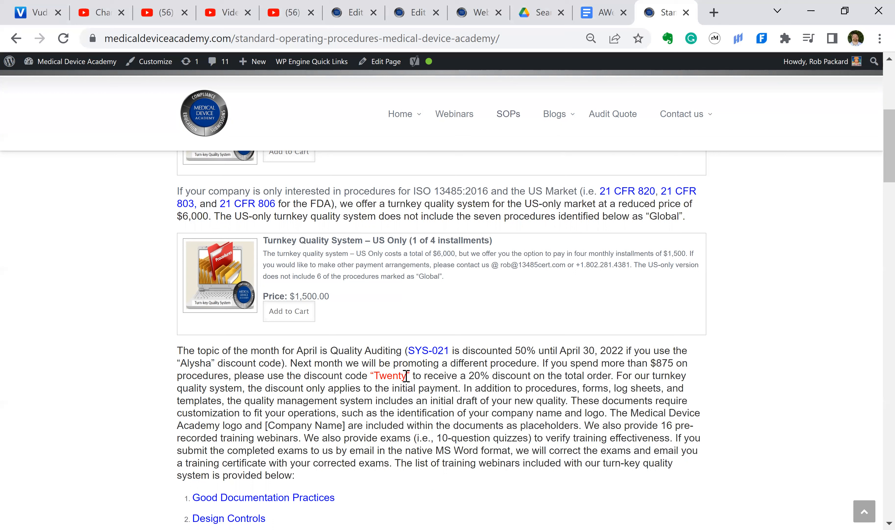
mouse_move(486, 385)
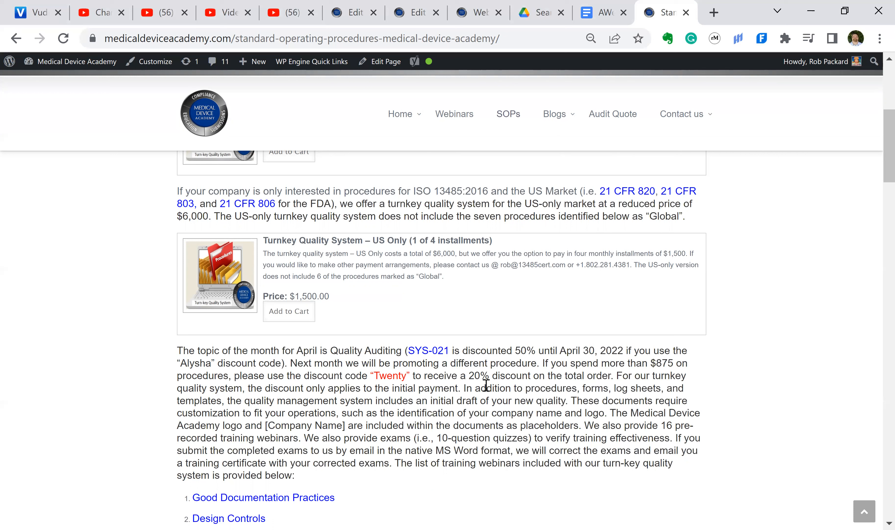
mouse_move(499, 390)
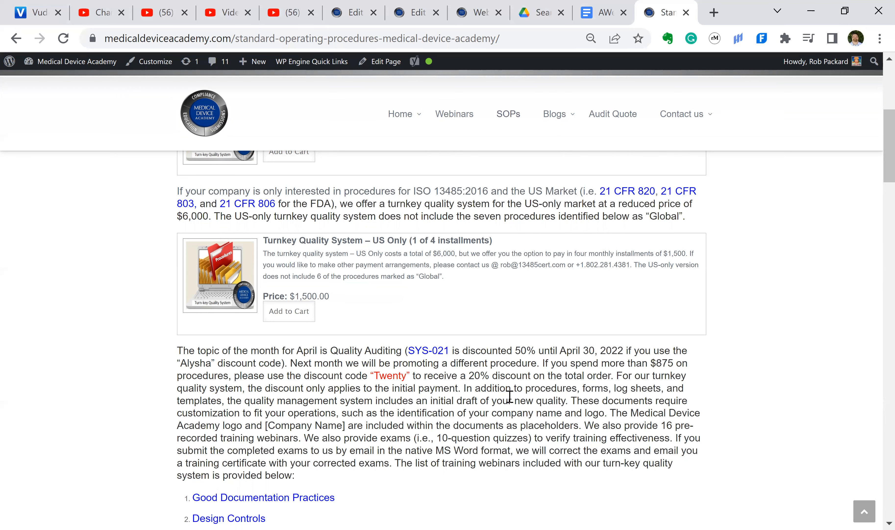
scroll(down, 3)
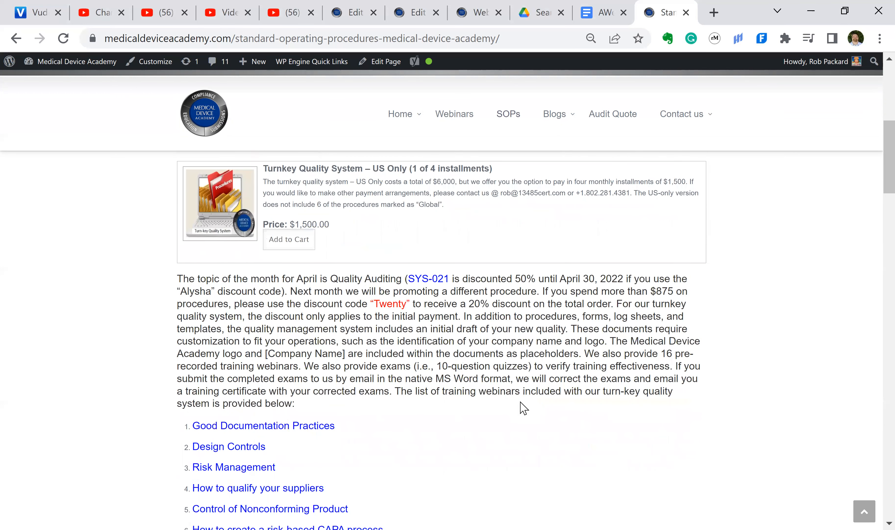
- Scroll through the numbered list of all sixteen included training webinars down to the consultation offer
scroll(down, 3)
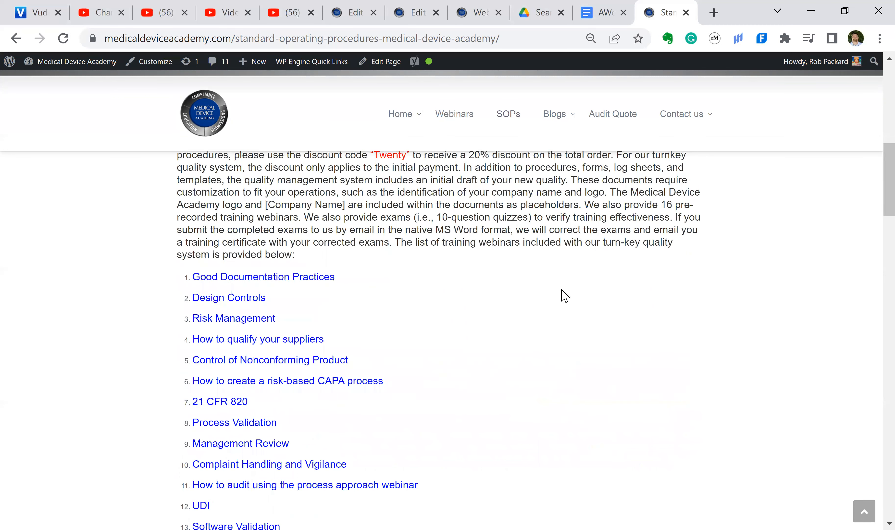
mouse_move(571, 290)
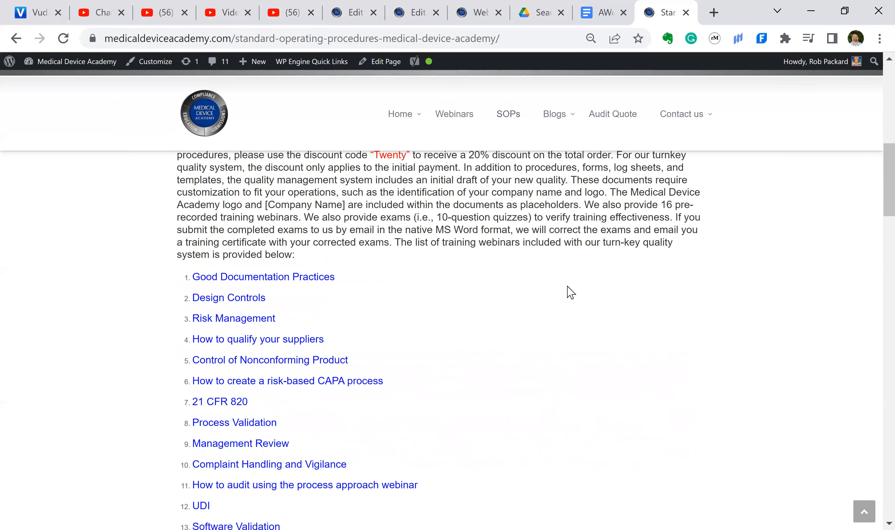
scroll(down, 3)
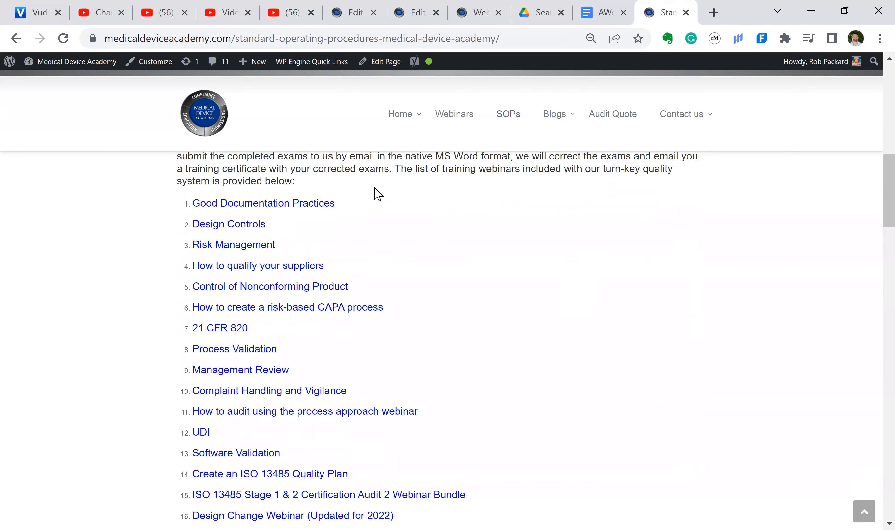
mouse_move(414, 210)
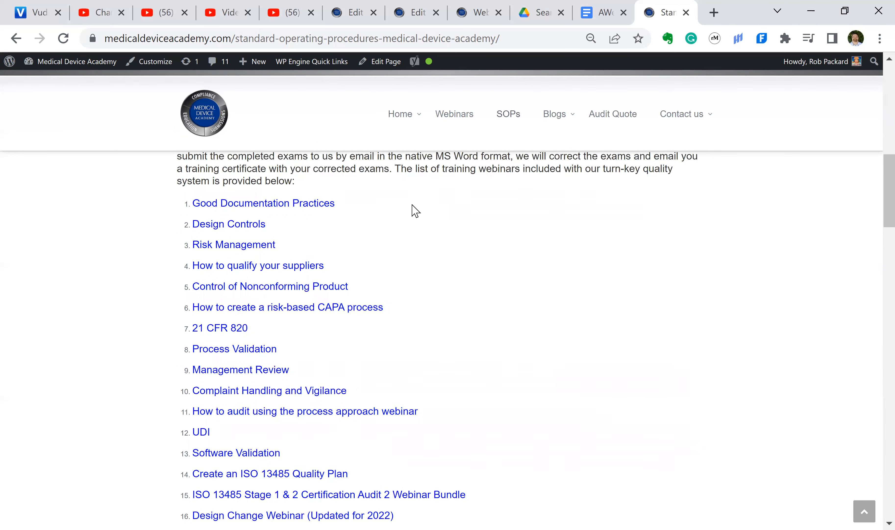
mouse_move(214, 202)
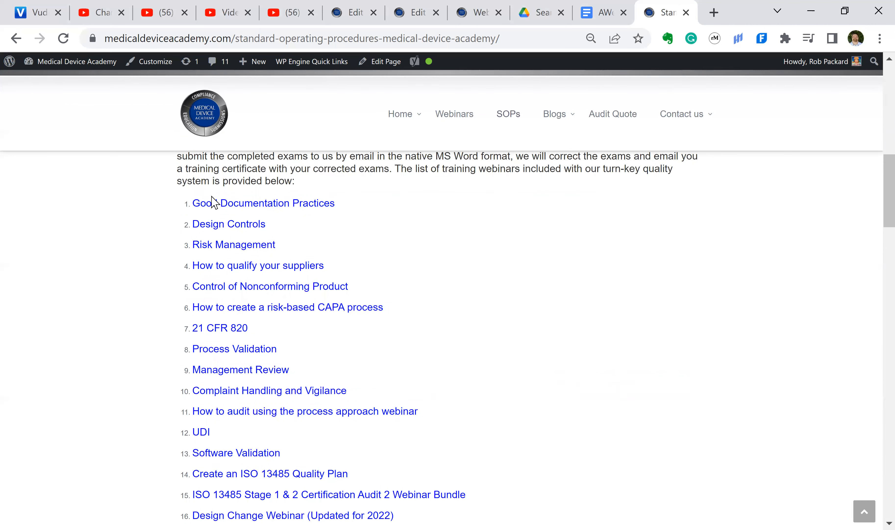
scroll(down, 3)
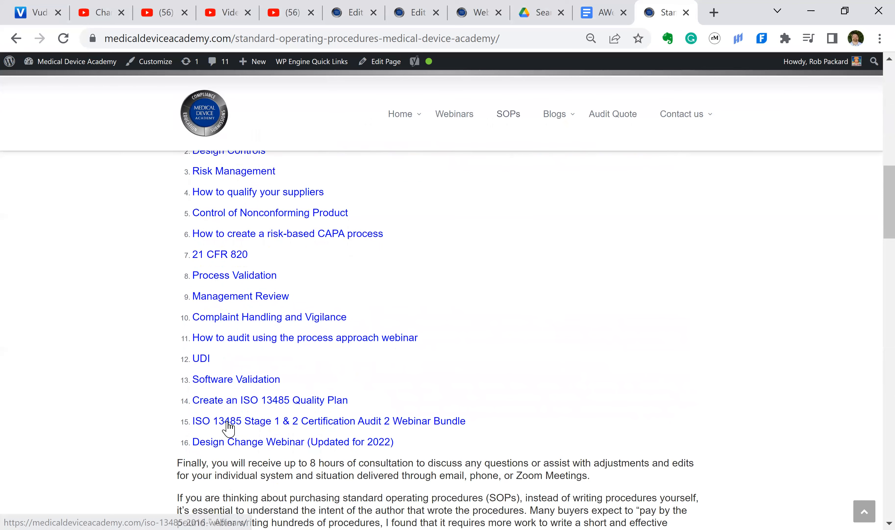
mouse_move(256, 445)
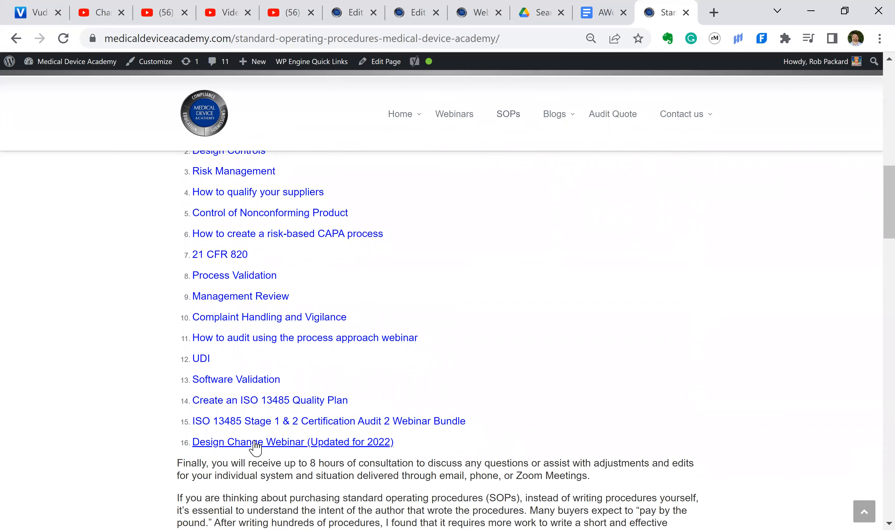
mouse_move(228, 400)
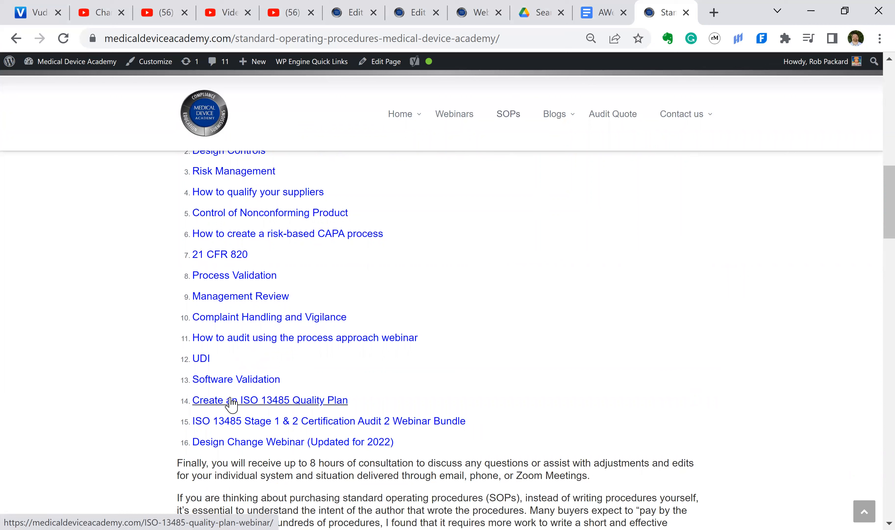
mouse_move(260, 229)
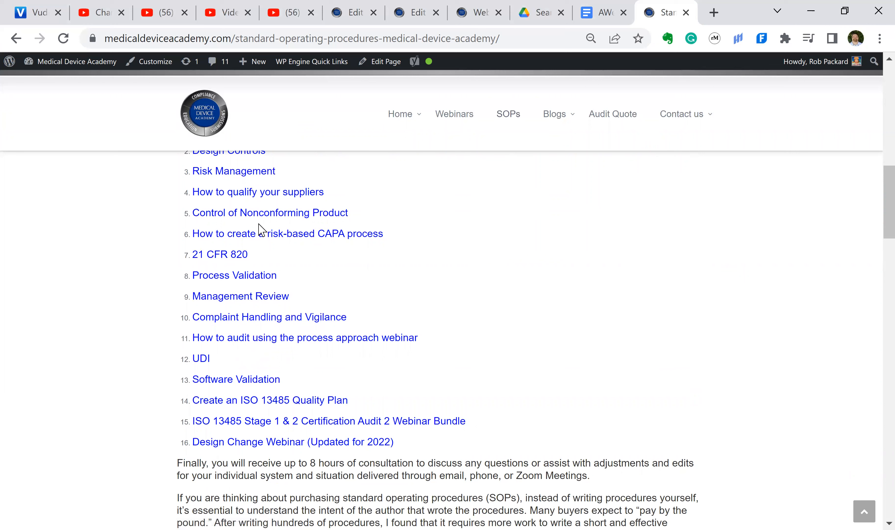
mouse_move(228, 446)
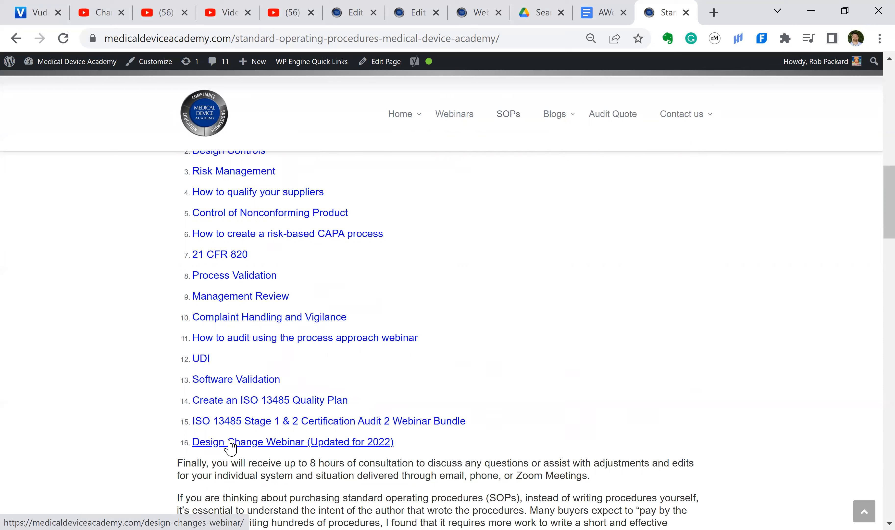
mouse_move(362, 443)
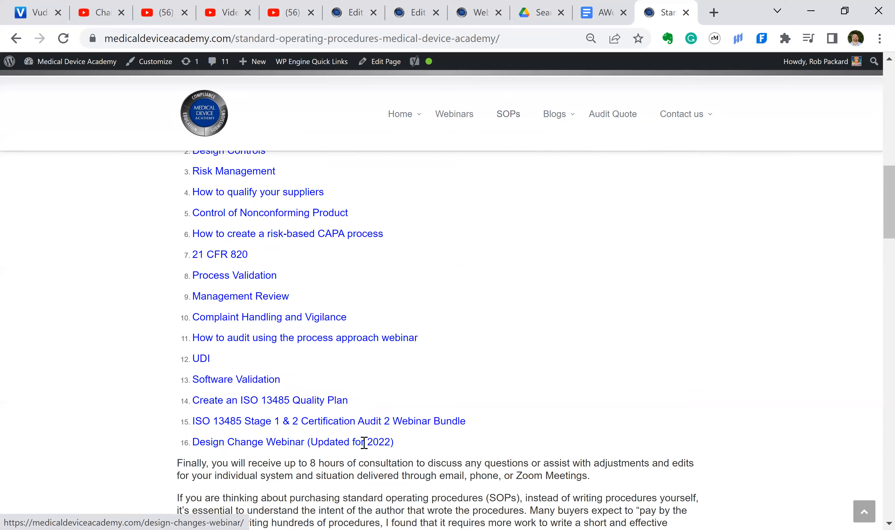
- Scroll past the webinars to the consultation-hours and purchasing-procedures paragraphs
scroll(down, 3)
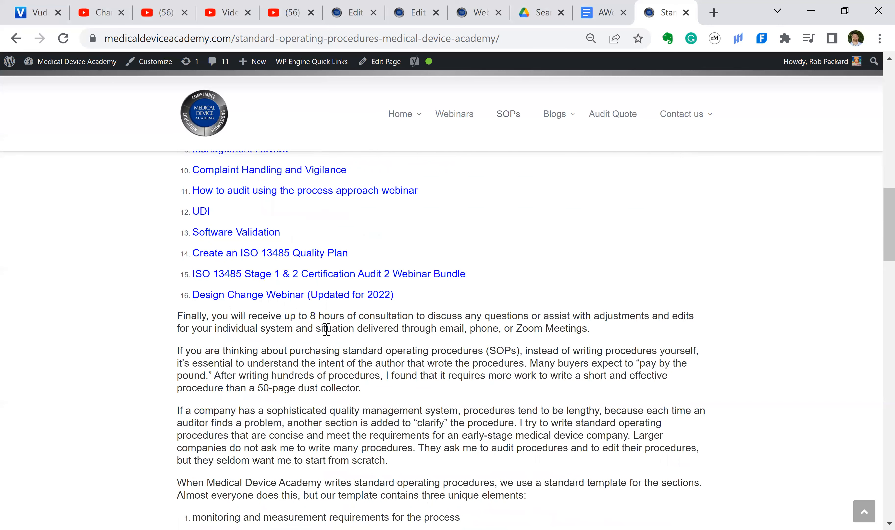
mouse_move(341, 318)
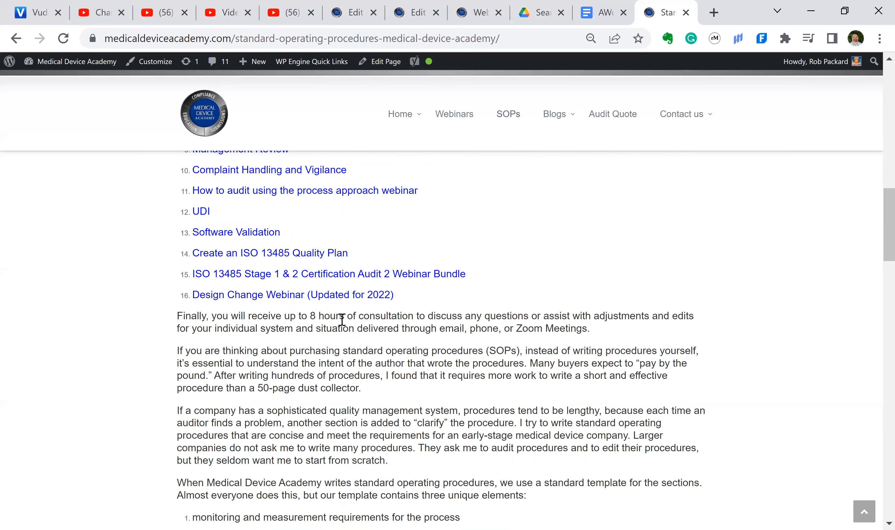
- Scroll to the three template elements and the Master Document List (LST-001) download button
scroll(down, 3)
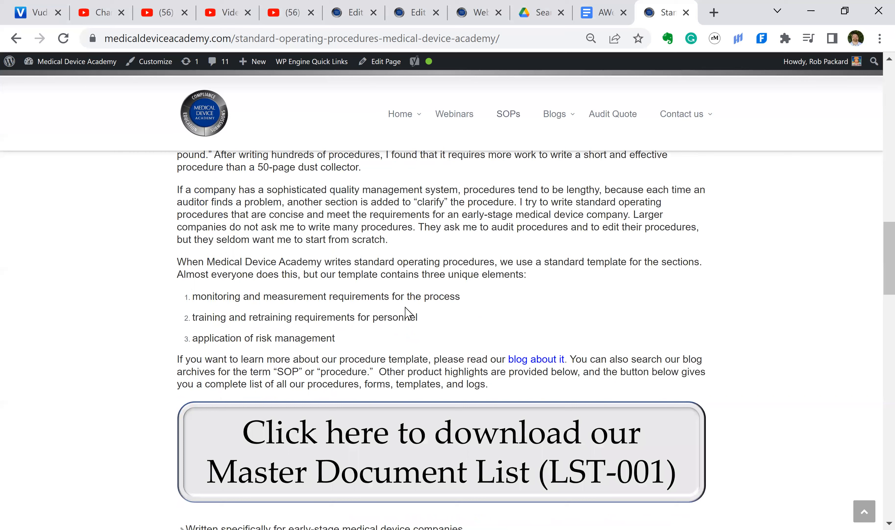
scroll(down, 3)
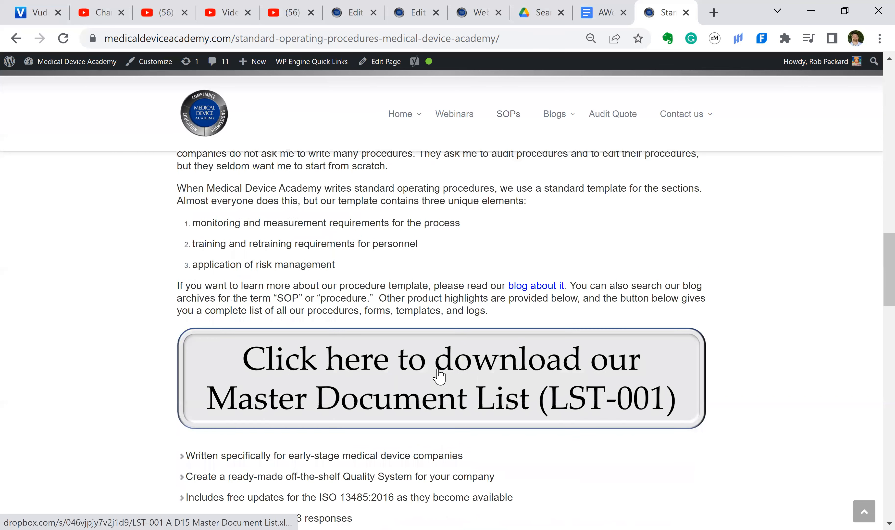
mouse_move(440, 374)
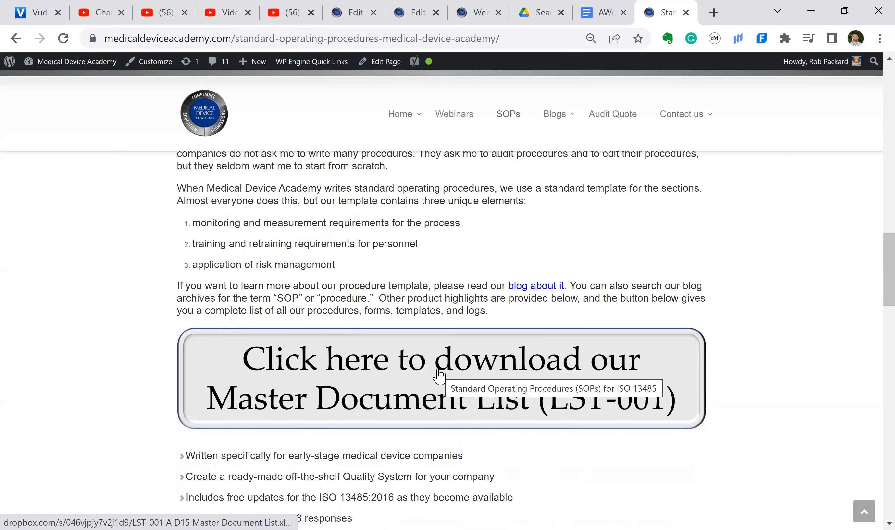
mouse_move(434, 367)
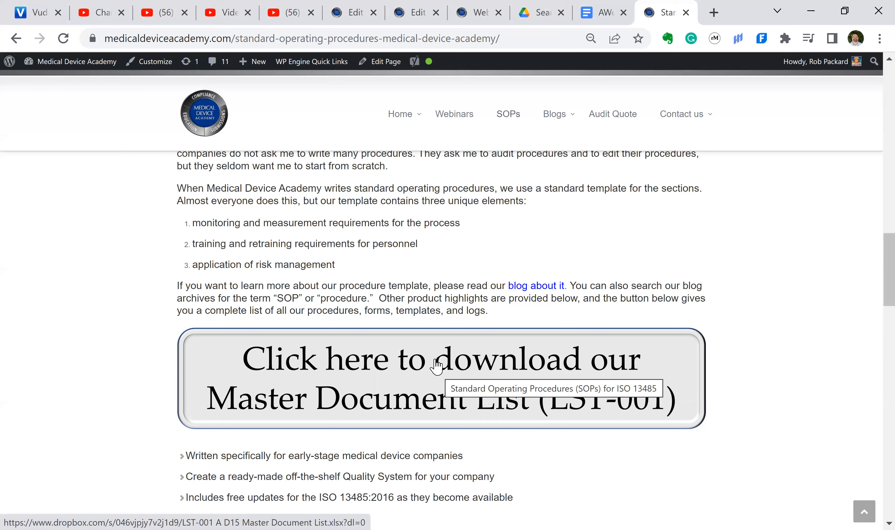
mouse_move(459, 396)
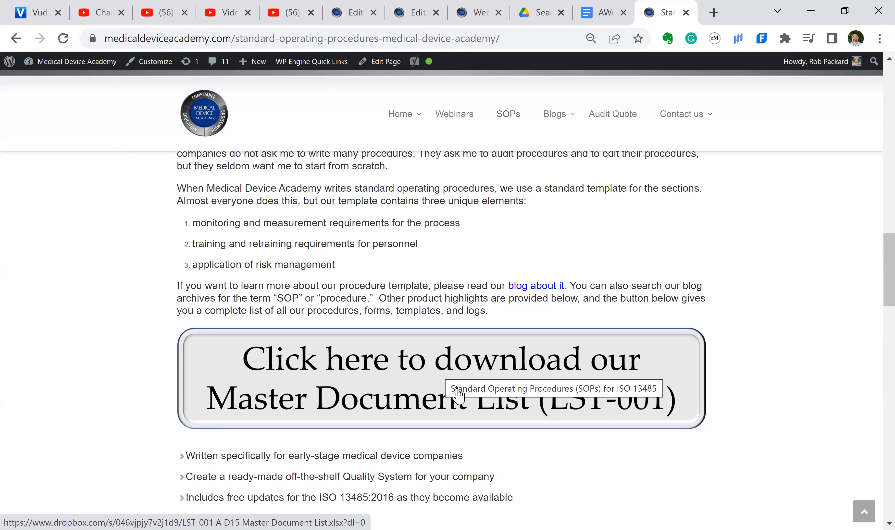